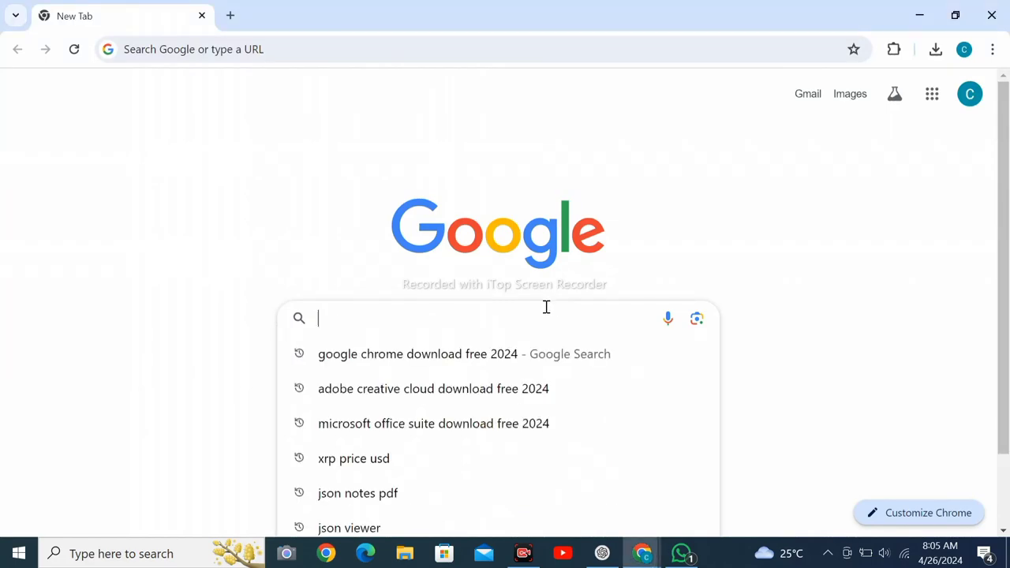
Search Google for "mozilla firefox free download".
type("mozilla firefox")
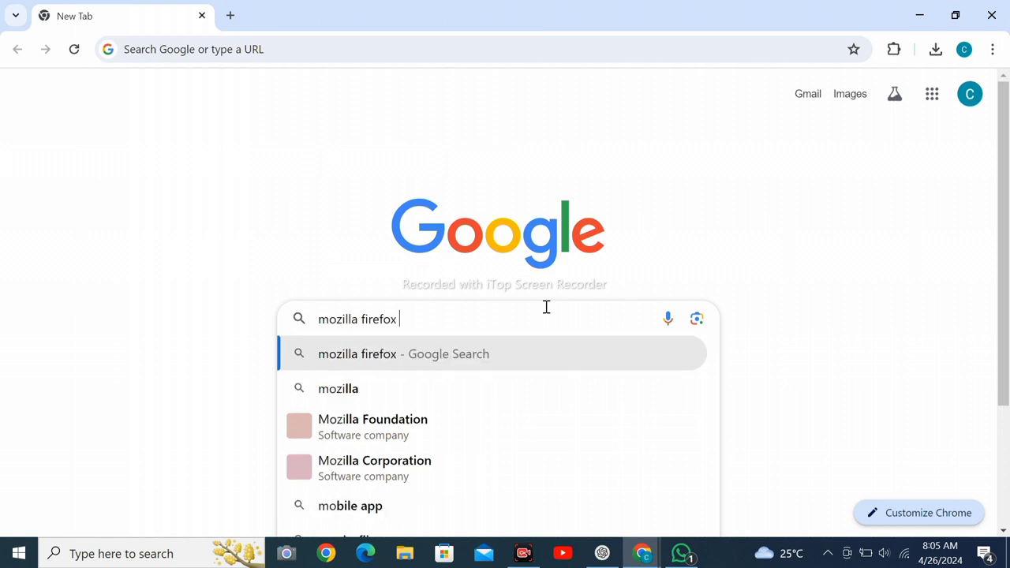
type("fr")
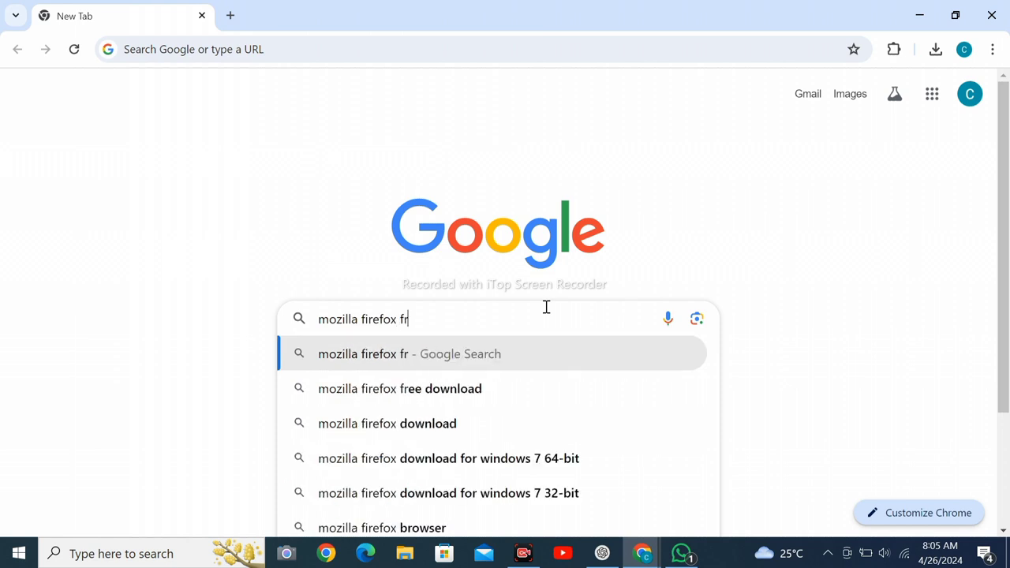
type("ee download")
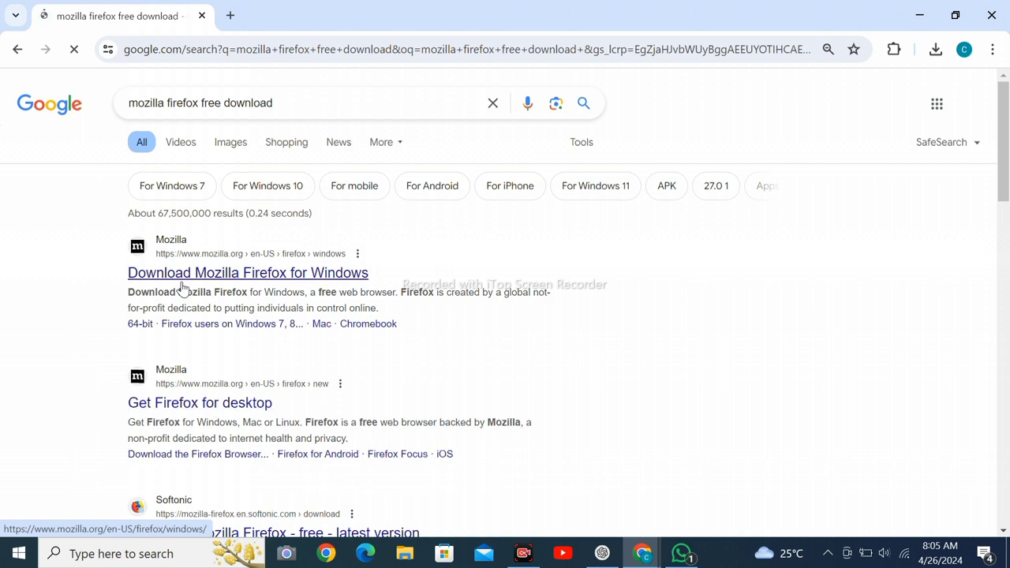
Go to the mozilla.org "Download Mozilla Firefox for Windows" result.
left_click(248, 271)
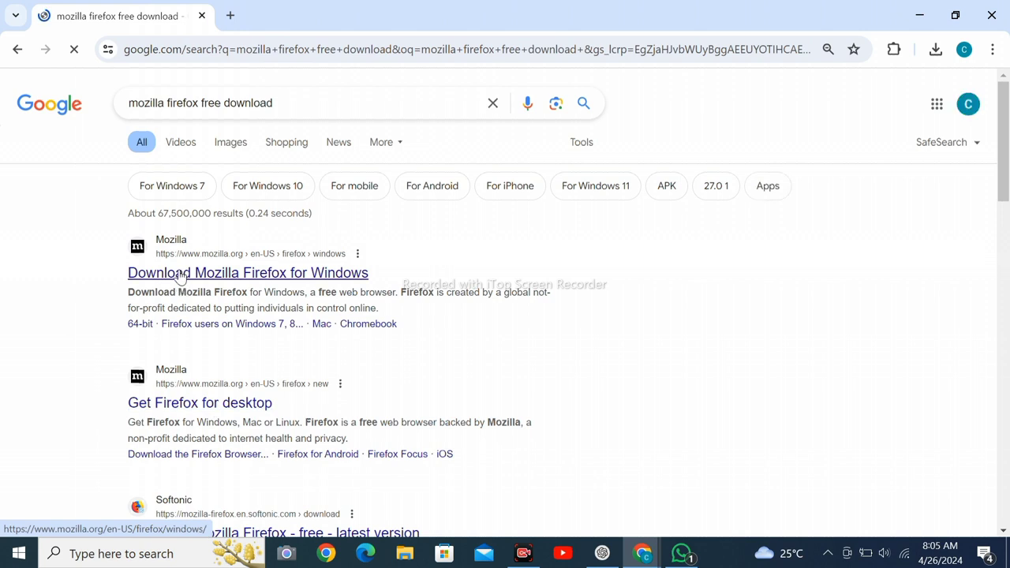
left_click(248, 271)
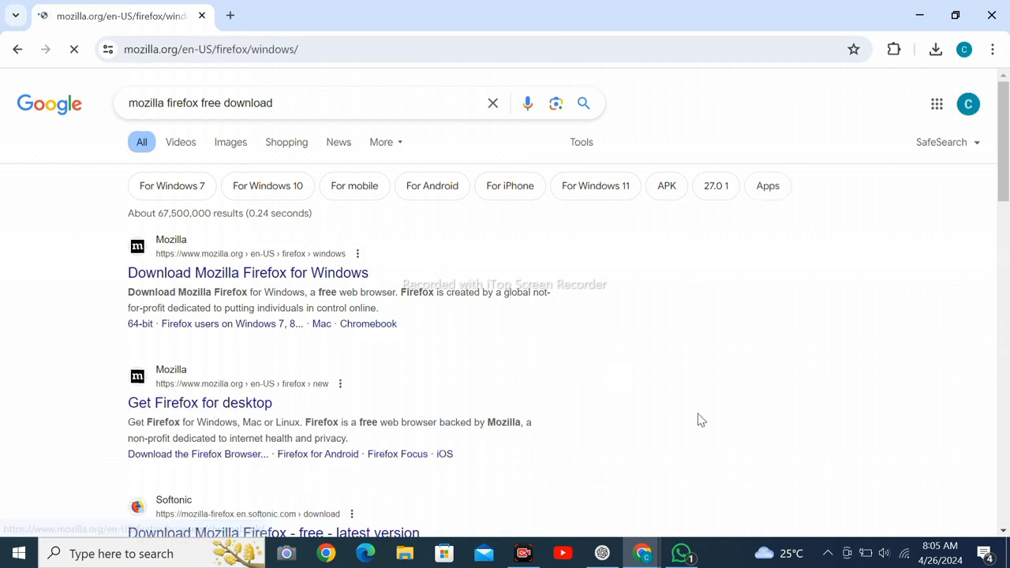
left_click(247, 271)
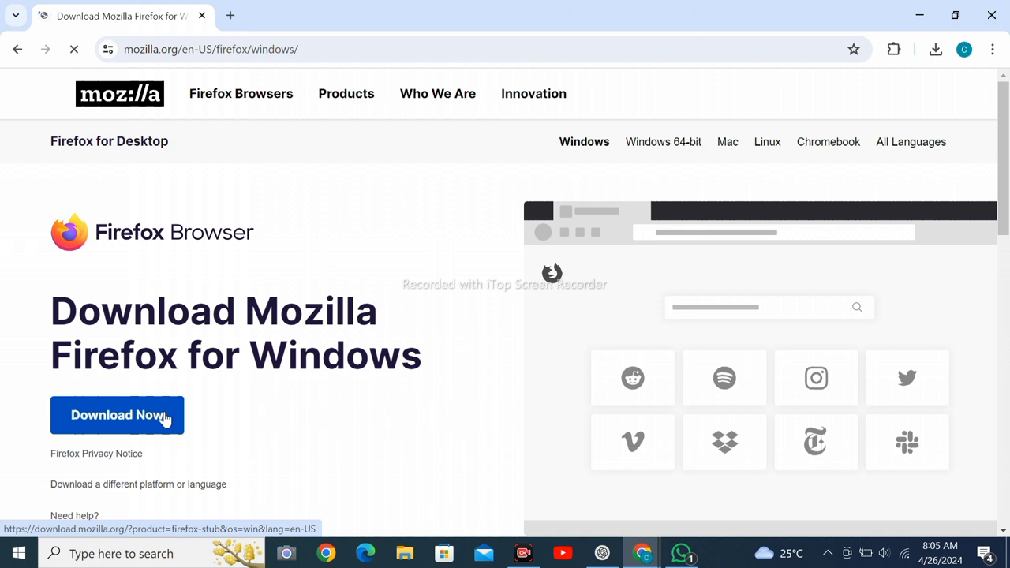
Start the Firefox installer download via the Download Now button.
left_click(116, 413)
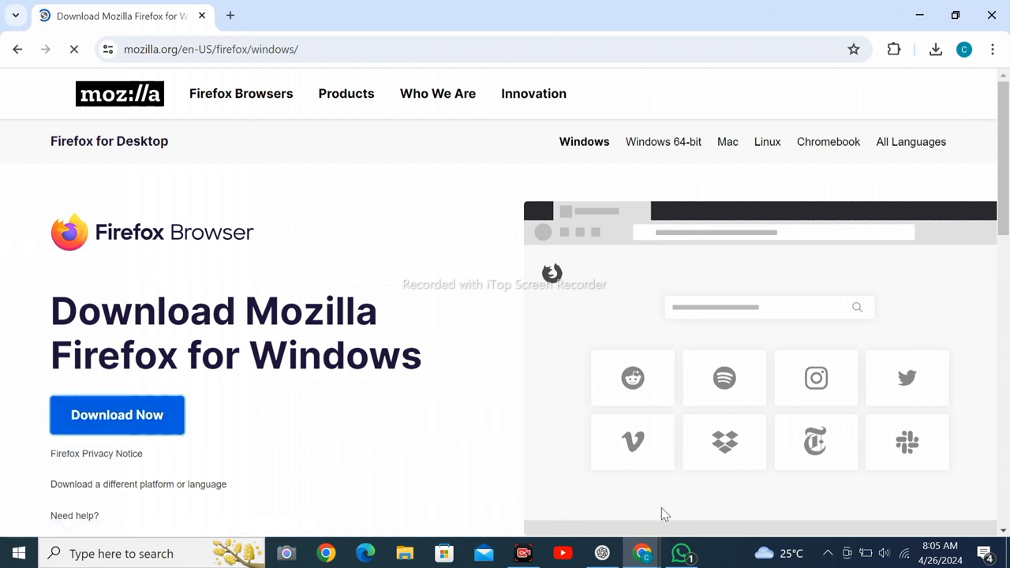
mouse_move(824, 527)
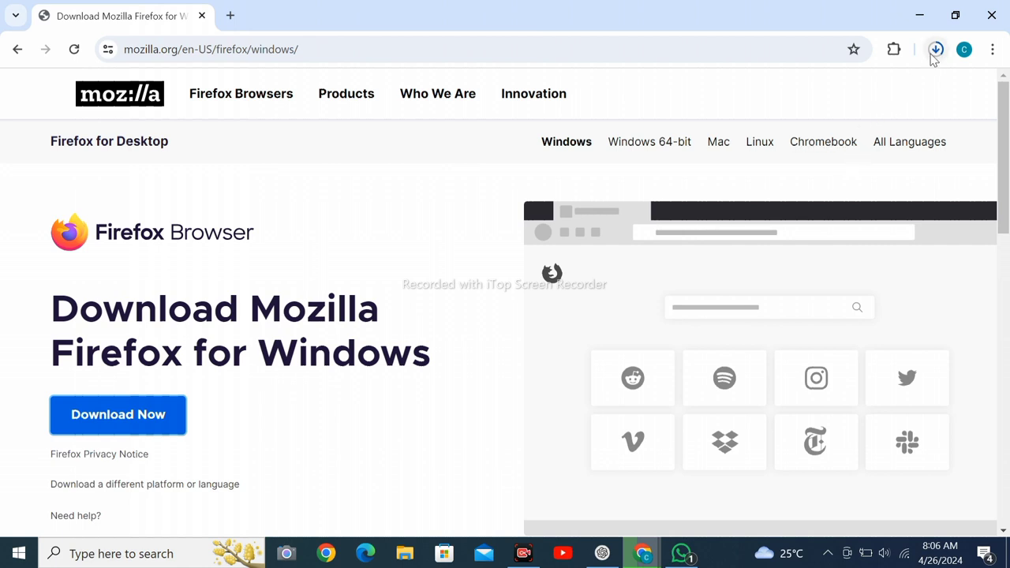
left_click(991, 49)
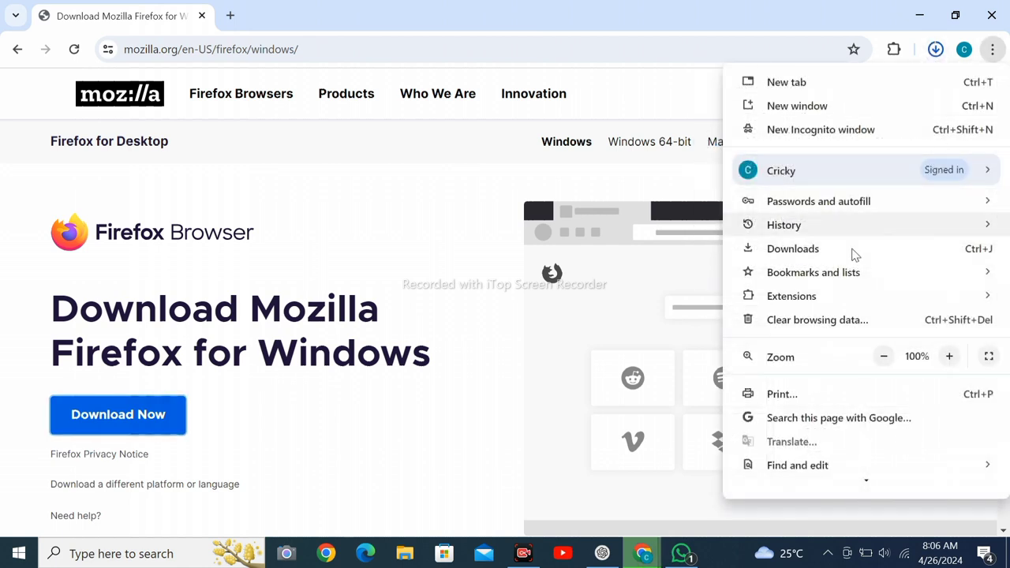
View Chrome's Downloads page and the options for Firefox Installer.exe.
left_click(792, 249)
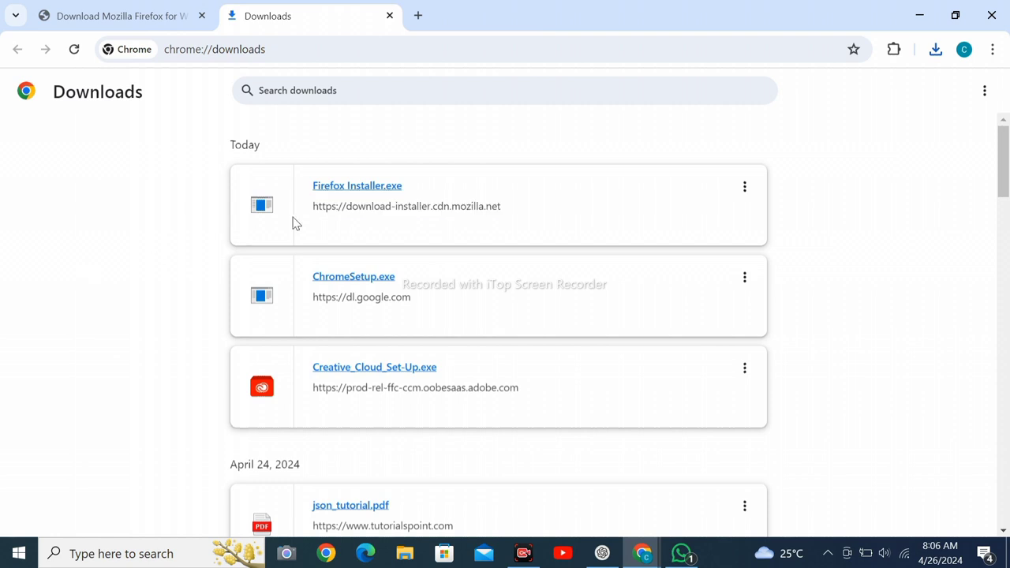
mouse_move(743, 187)
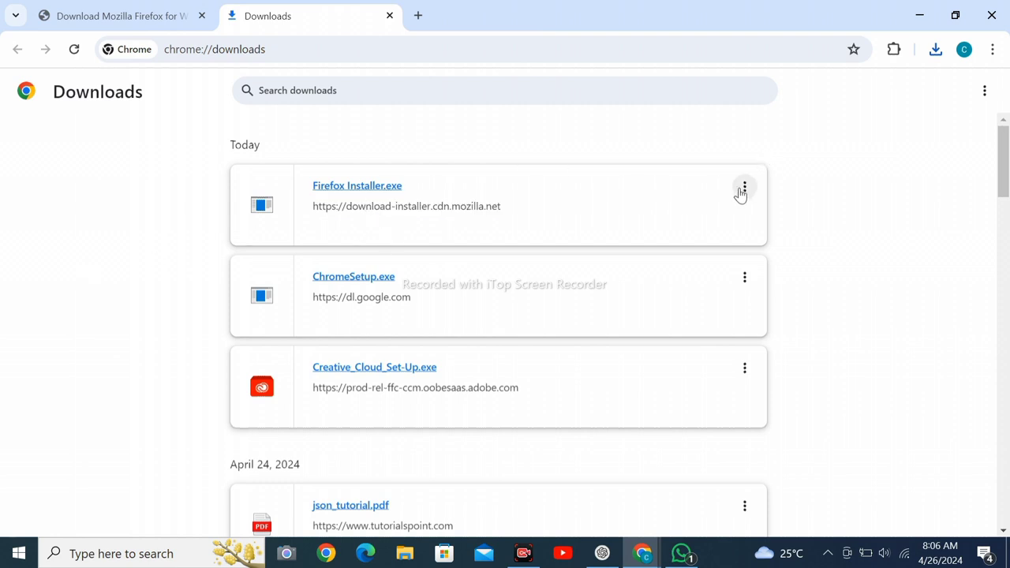
left_click(743, 186)
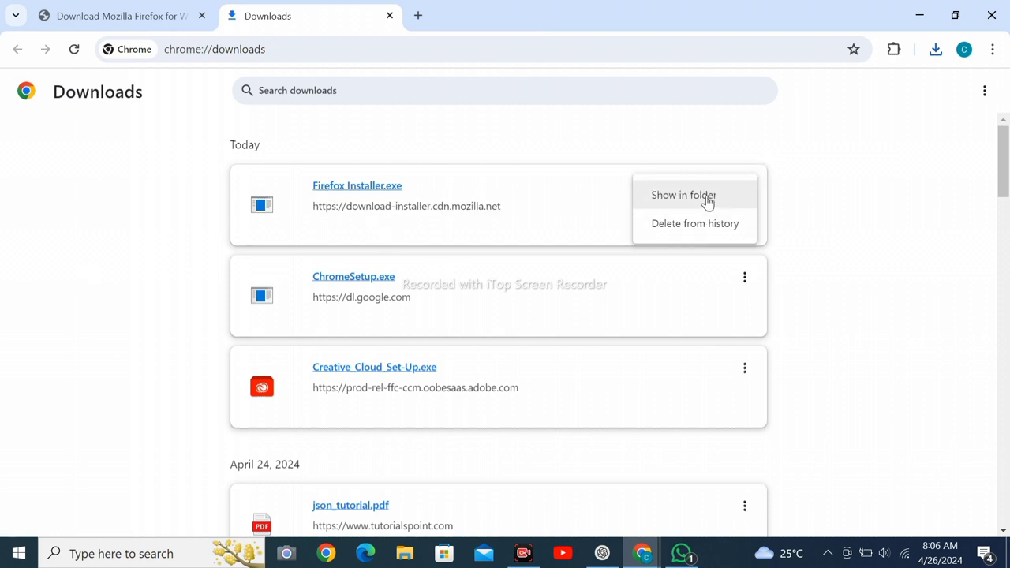
Show Firefox Installer in its folder and run it to begin installing Firefox.
left_click(683, 196)
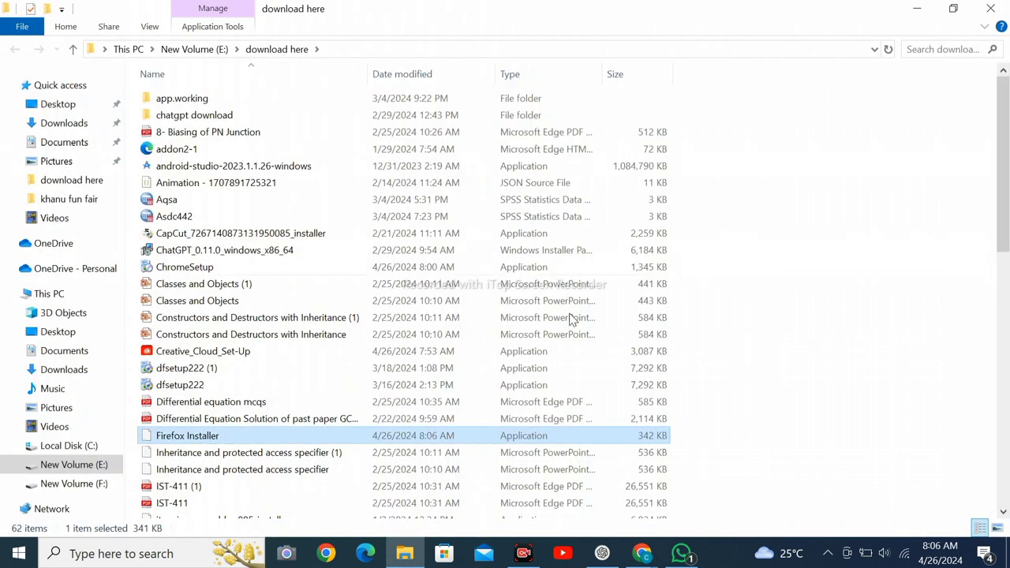
mouse_move(378, 436)
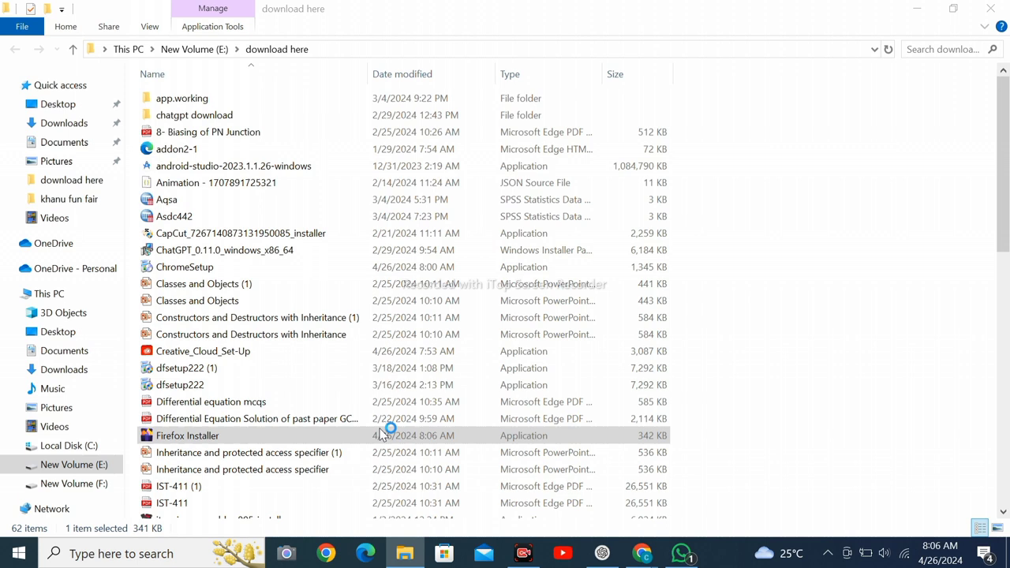
left_click(186, 436)
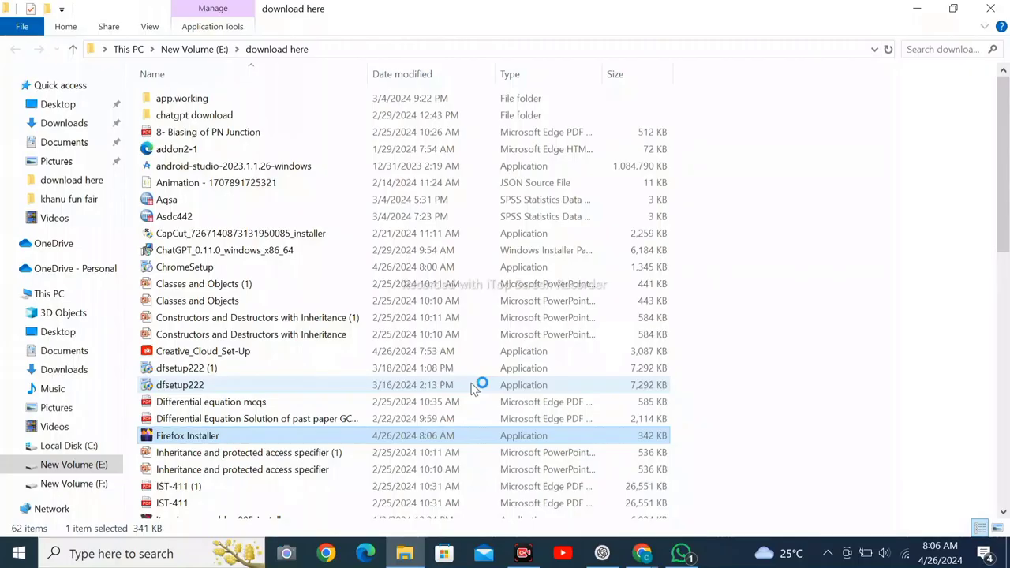
double_click(186, 435)
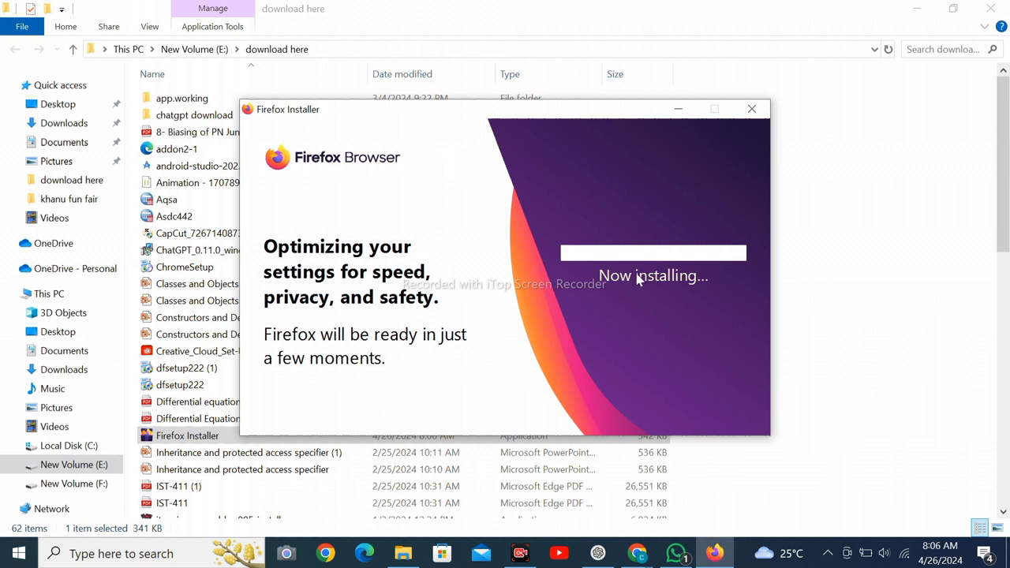
mouse_move(839, 530)
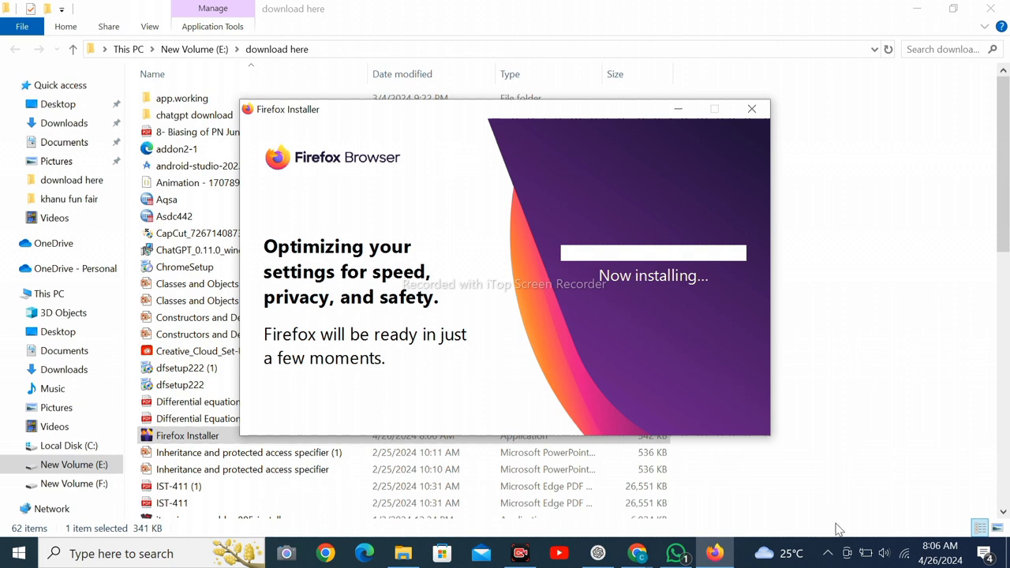